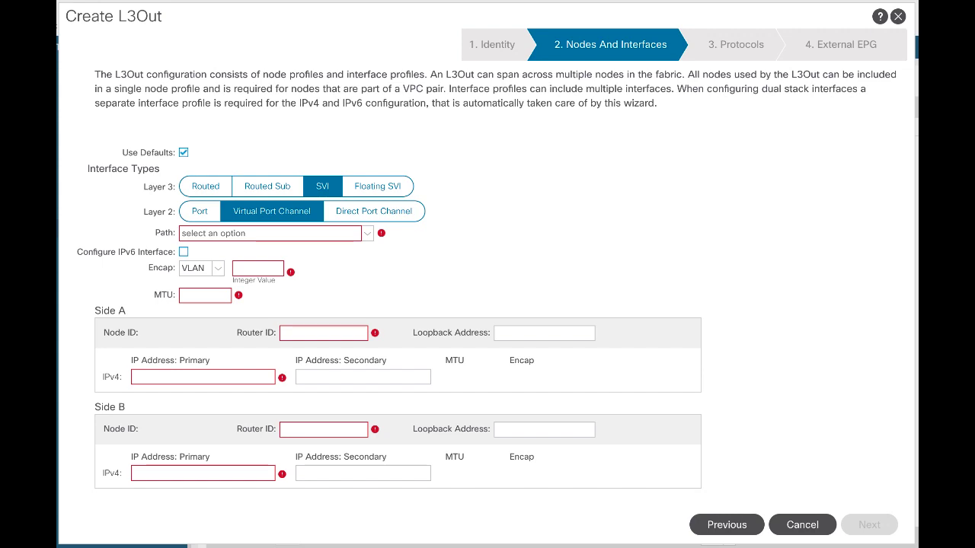
- Advance the Create L3Out wizard through Protocols to the External EPG step
{"action": "left_click", "coordinate": [868, 524]}
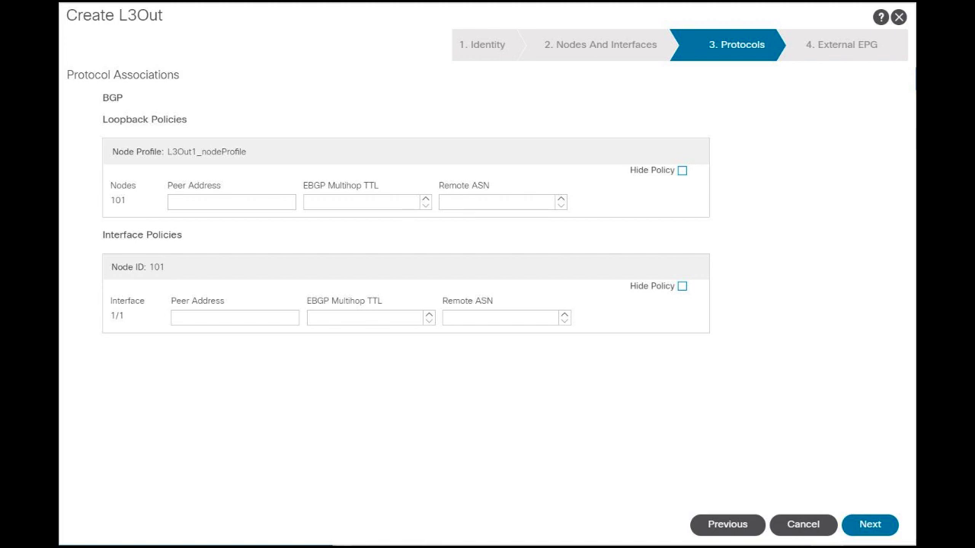
{"action": "left_click", "coordinate": [870, 524]}
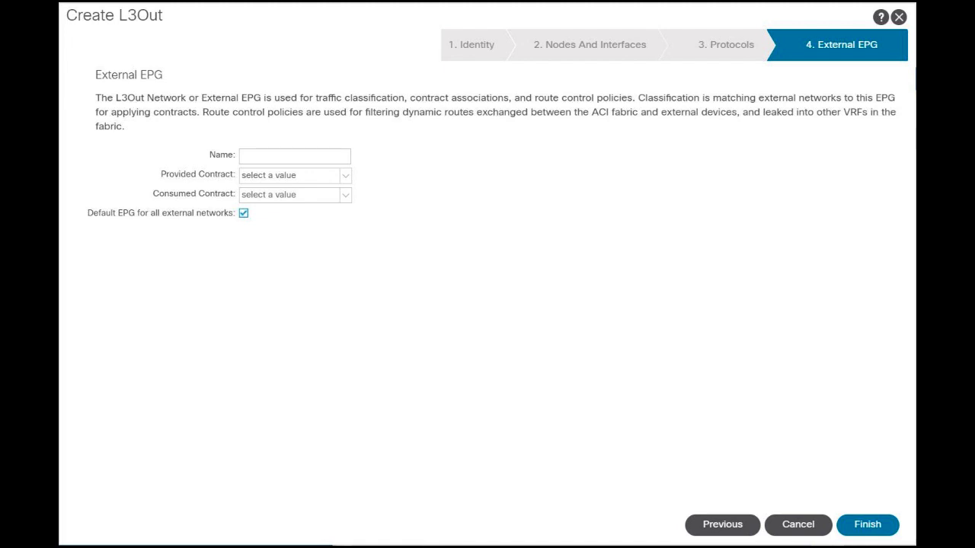
{"action": "left_click", "coordinate": [867, 524]}
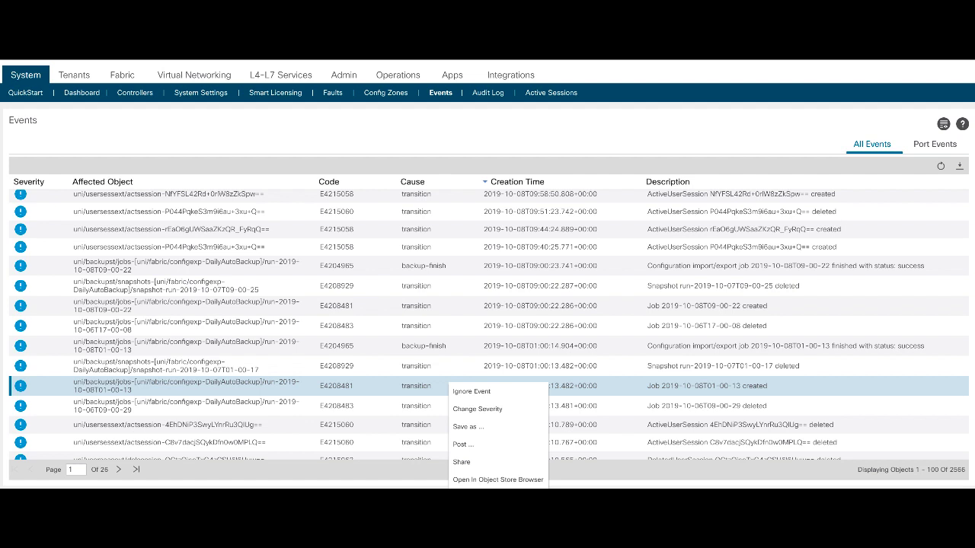
- Mark the DailyAutoBackup job event as ignored from its context menu
{"action": "left_click", "coordinate": [471, 390]}
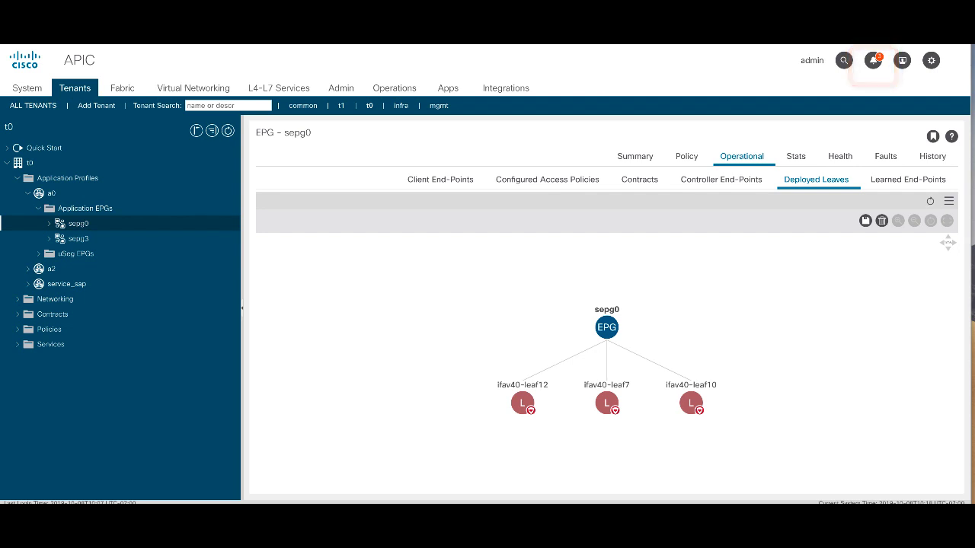
- Bring up the Alert List showing OSPF connectivity down and Smart Licensing unregistered
{"action": "left_click", "coordinate": [873, 61]}
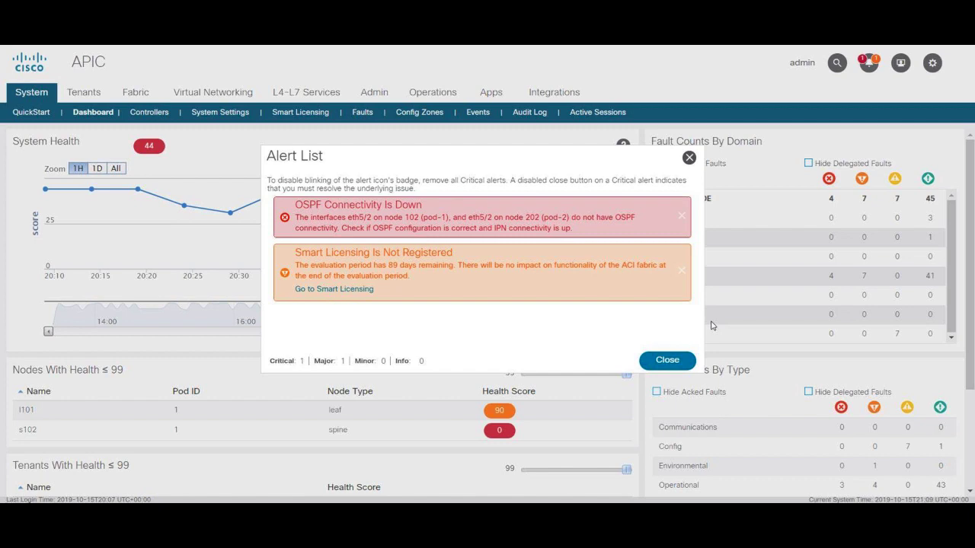